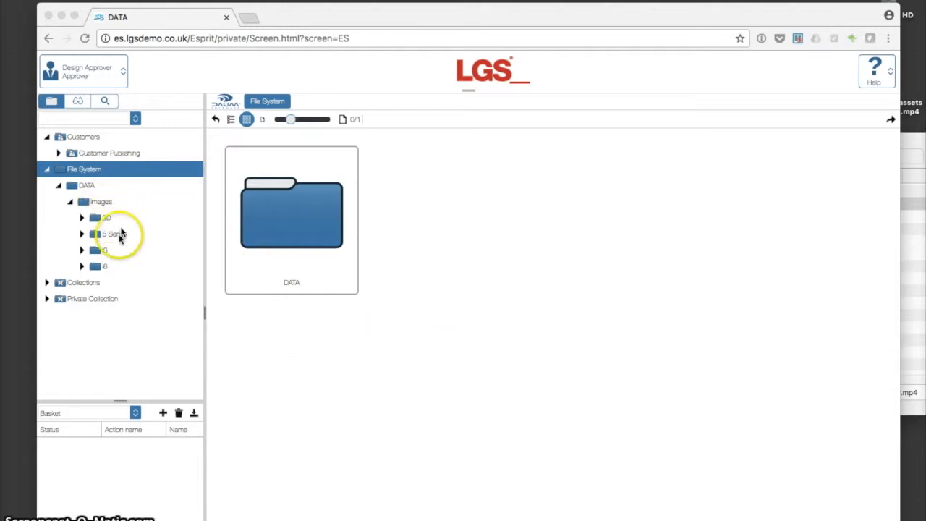
- Browse the i3 folder thumbnails down to the car_logo_PNG1641.png BMW logo image
left_click(104, 249)
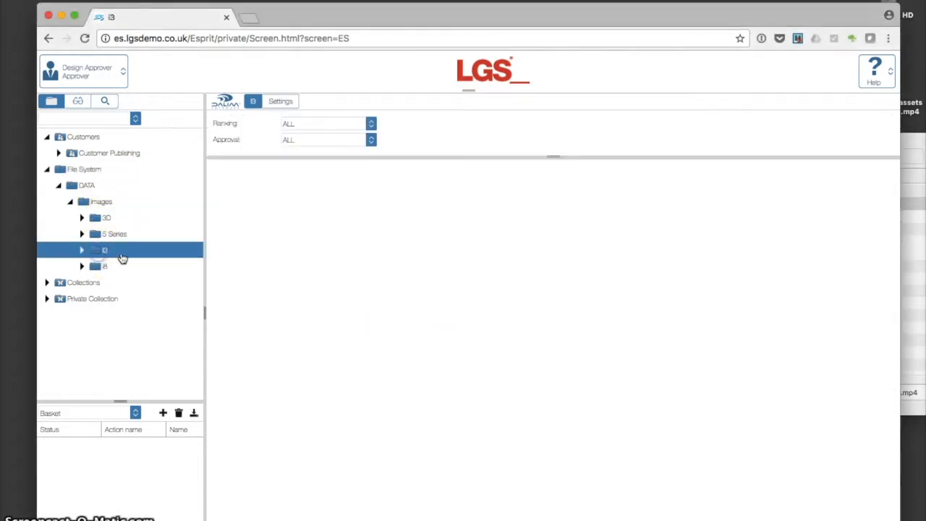
left_click(104, 249)
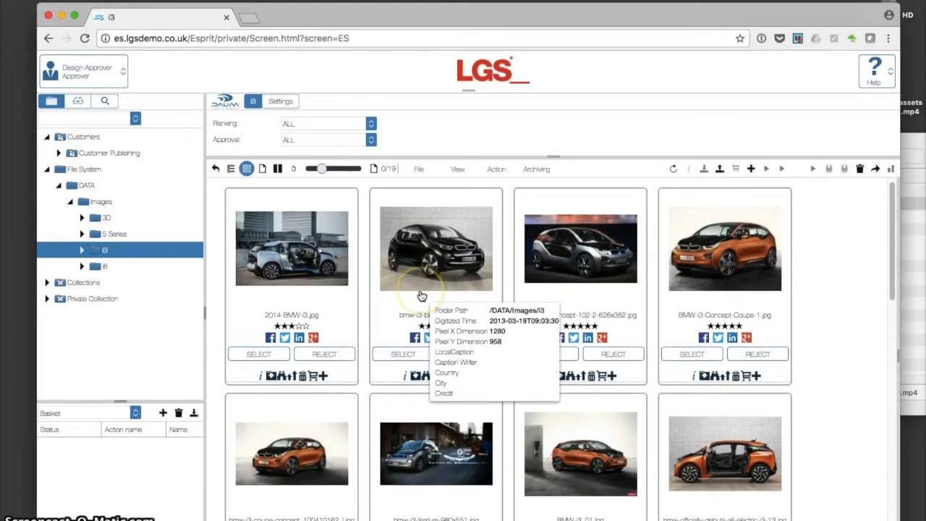
scroll("down", 3)
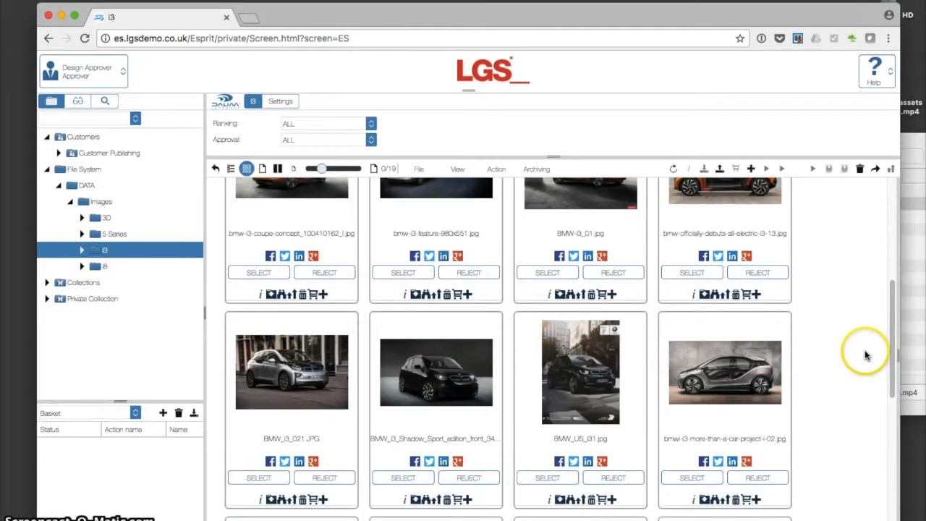
scroll("down", 3)
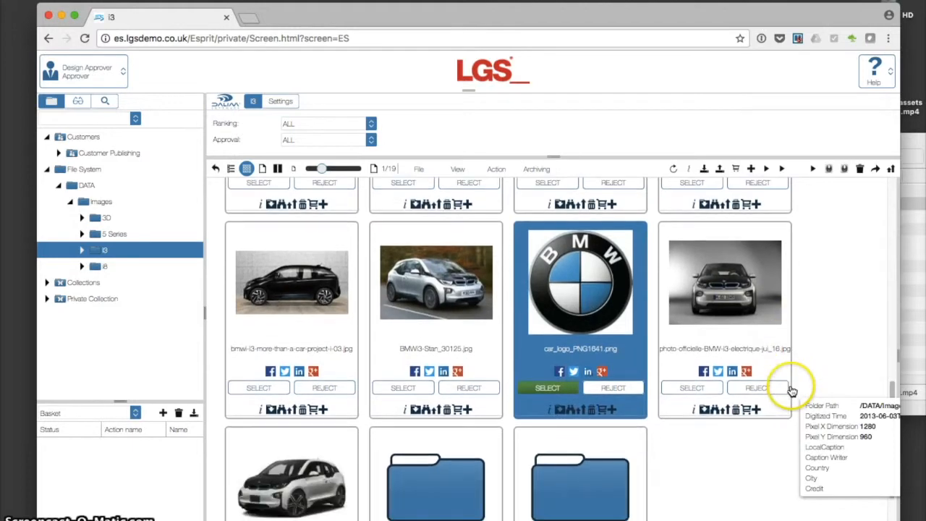
scroll("down", 3)
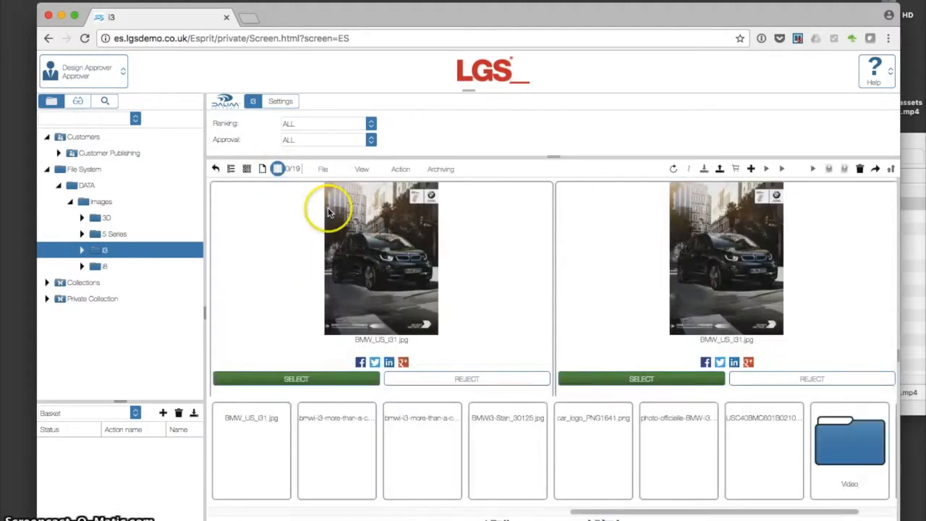
- Compare a photo against BMW_LS_01.jpg, then switch between list view and thumbnail grid
left_click(336, 450)
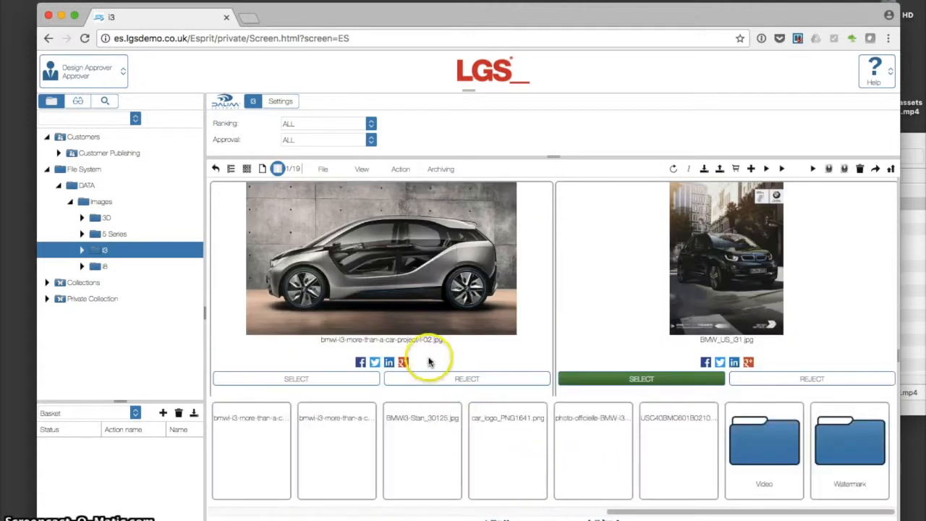
mouse_move(290, 217)
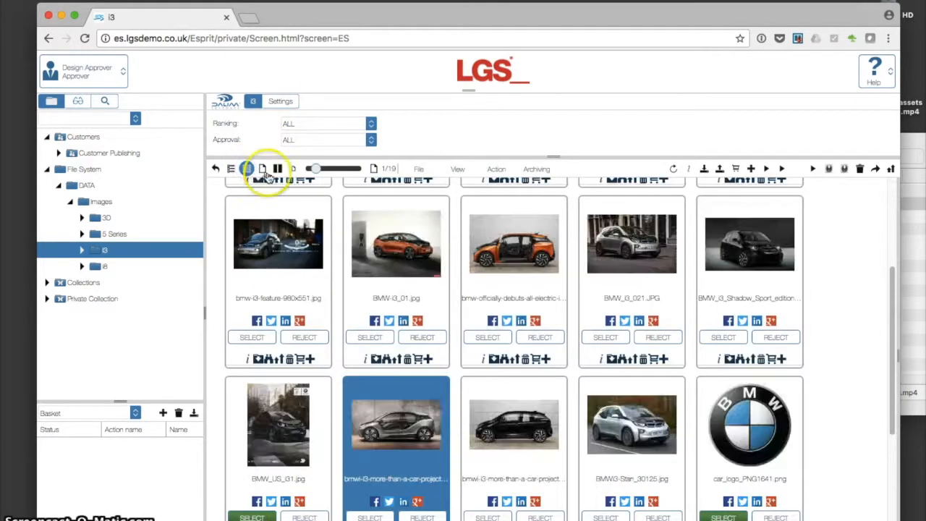
left_click(247, 168)
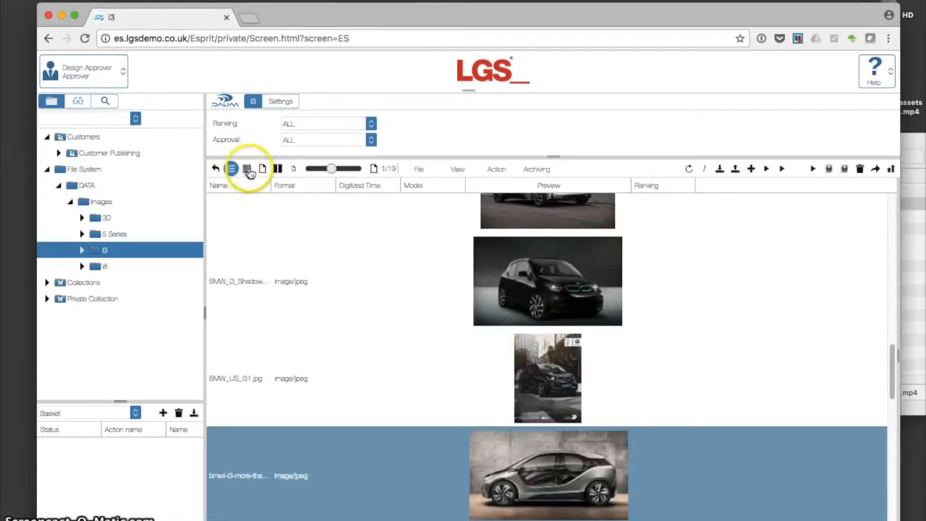
left_click(246, 167)
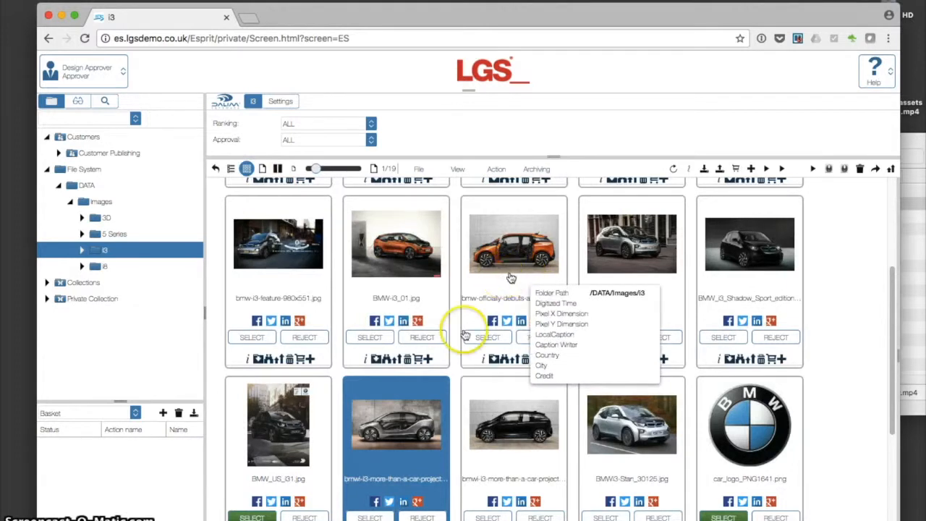
mouse_move(830, 255)
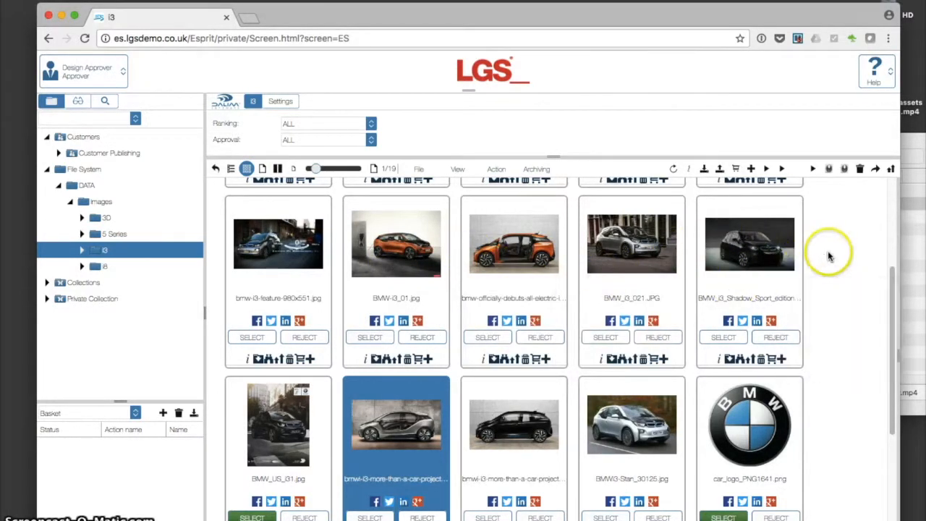
mouse_move(839, 260)
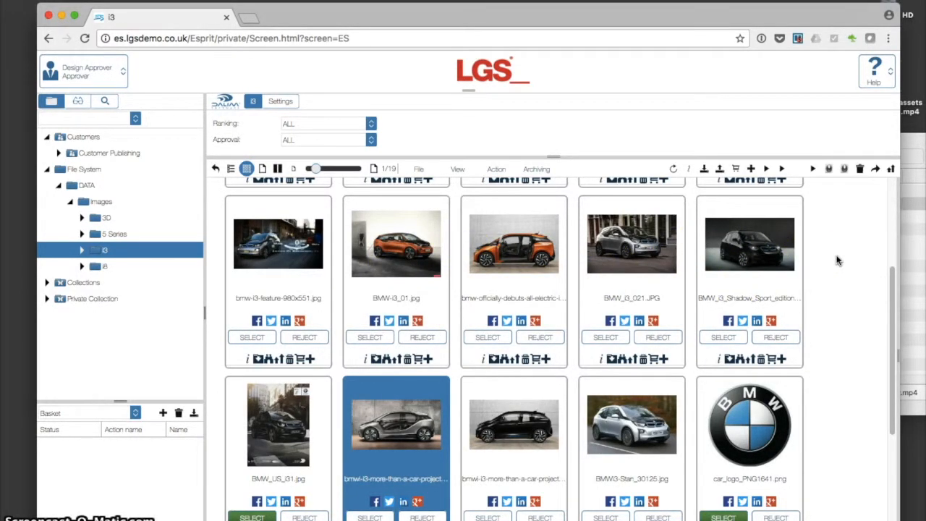
scroll("down", 3)
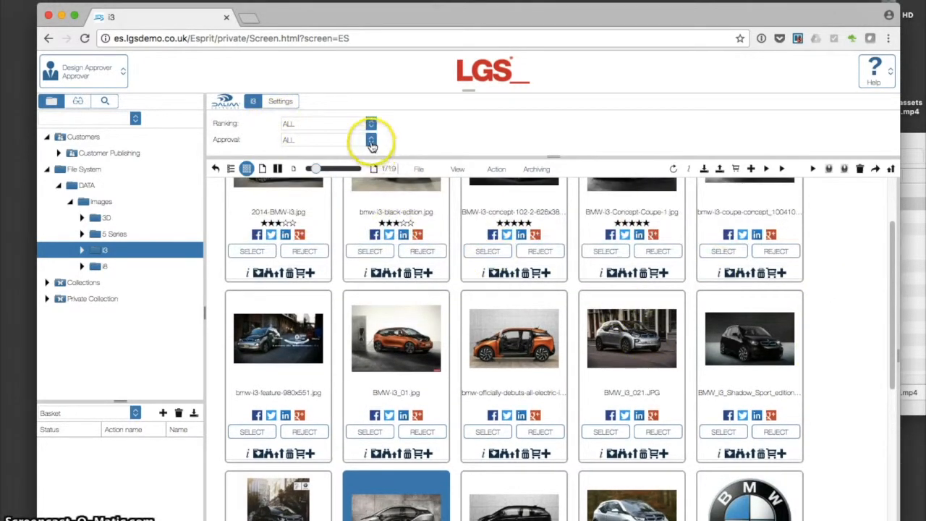
- Try the Approval ALL option and a Ranking star filter before settling on Approval SELECT
left_click(370, 139)
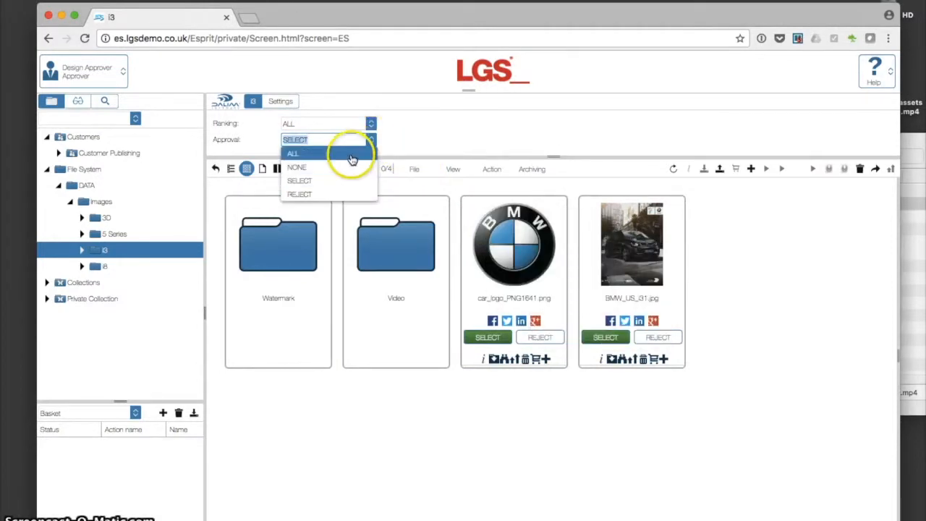
left_click(292, 153)
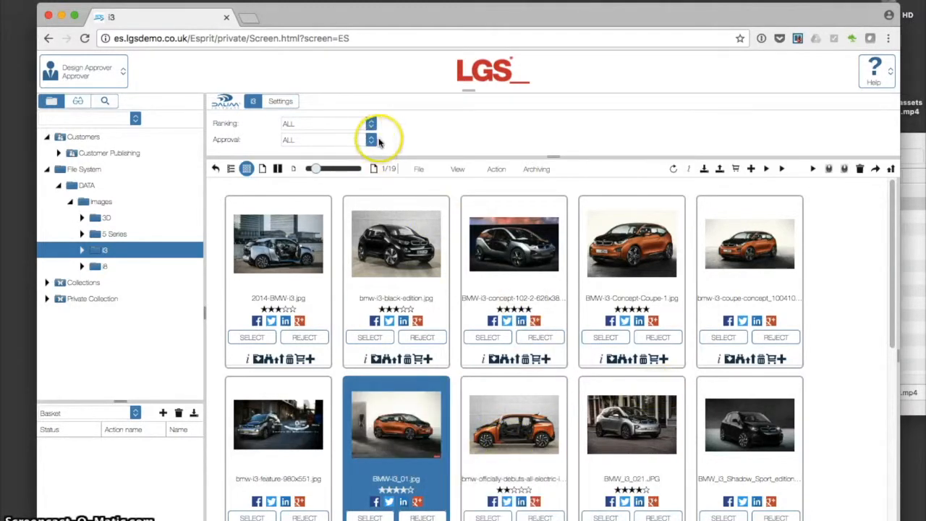
left_click(370, 123)
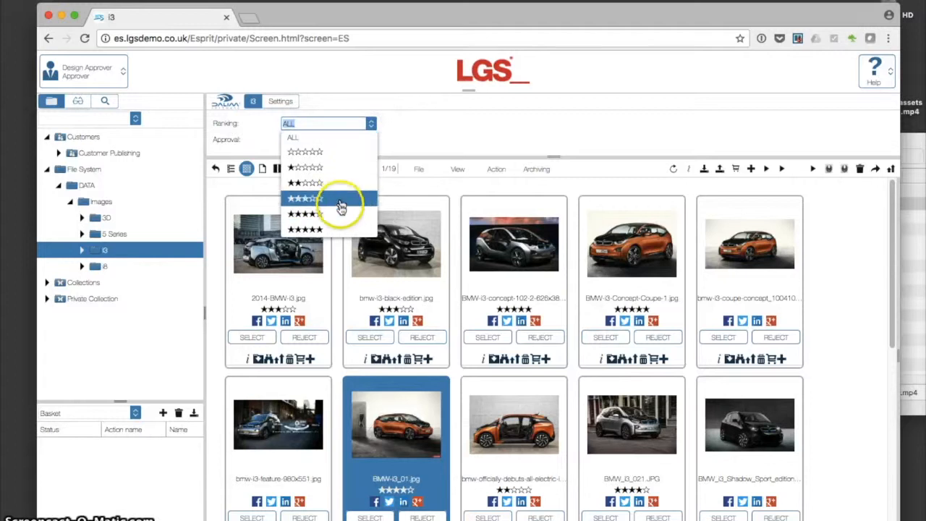
left_click(302, 198)
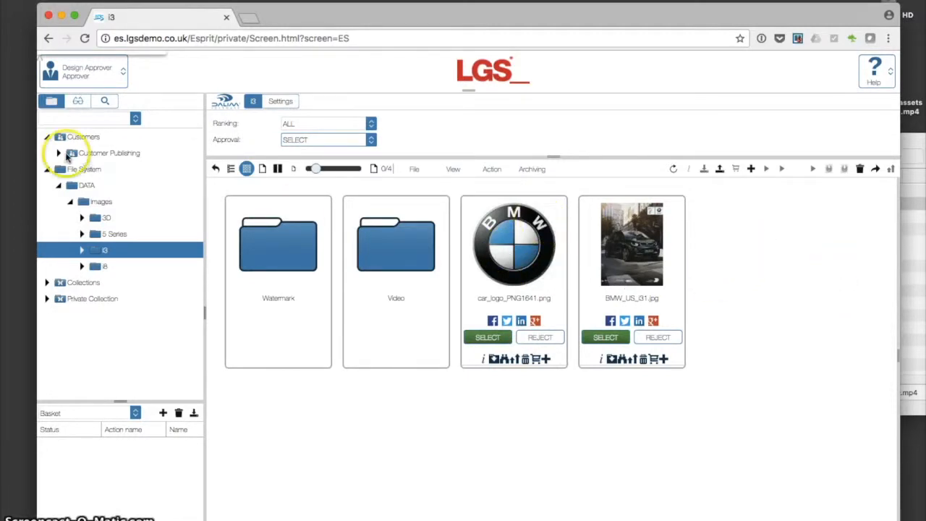
- Expand Customer Publishing > POS_Example and view the uploaded documents in 01-Assets
left_click(59, 153)
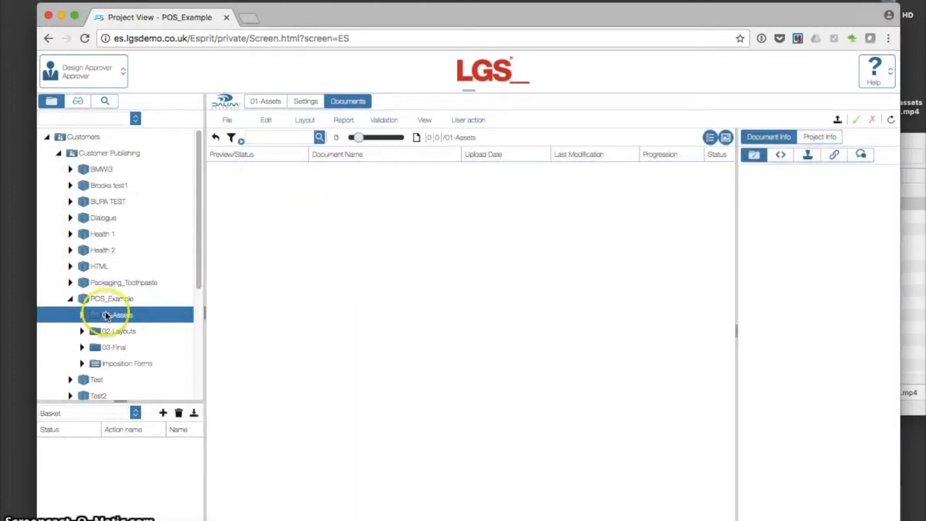
scroll("down", 3)
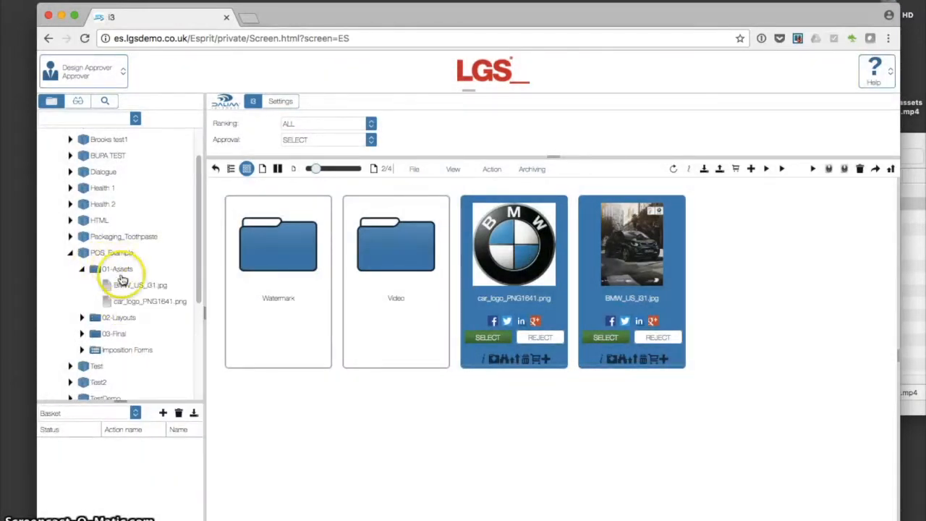
left_click(111, 251)
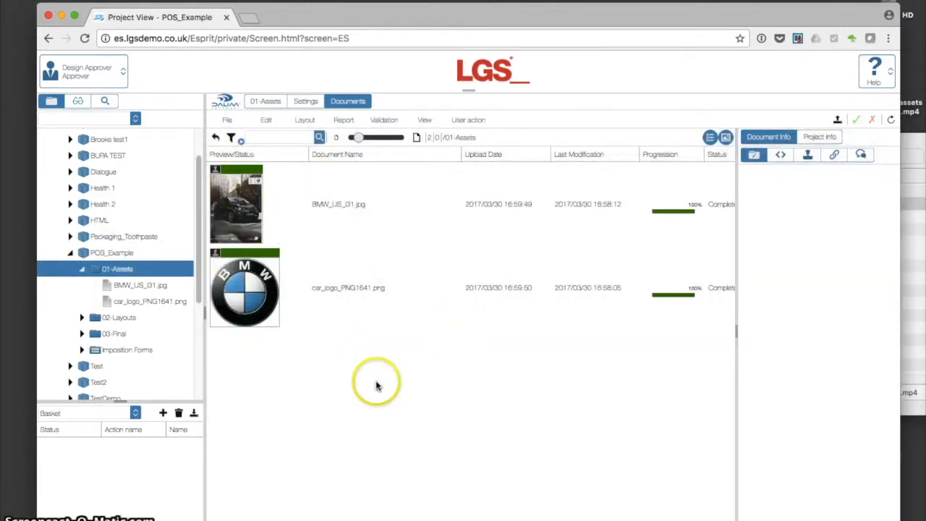
mouse_move(376, 385)
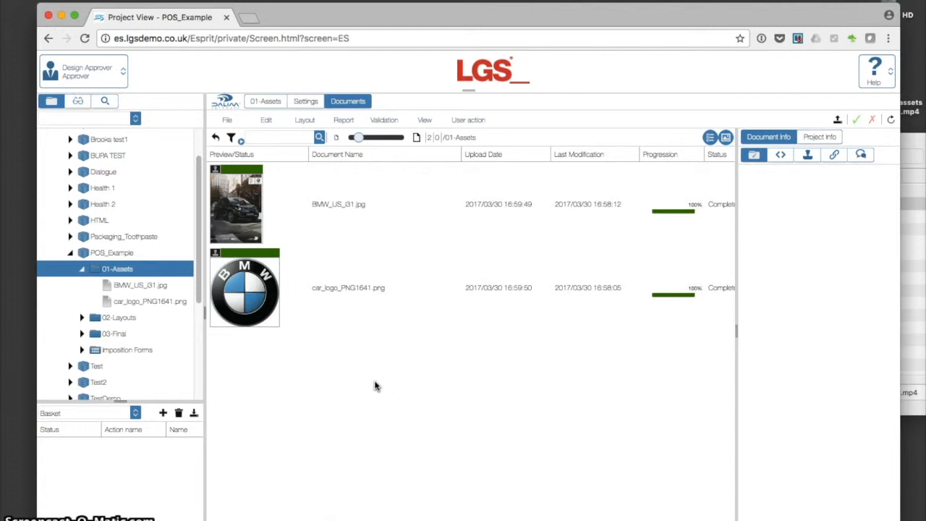